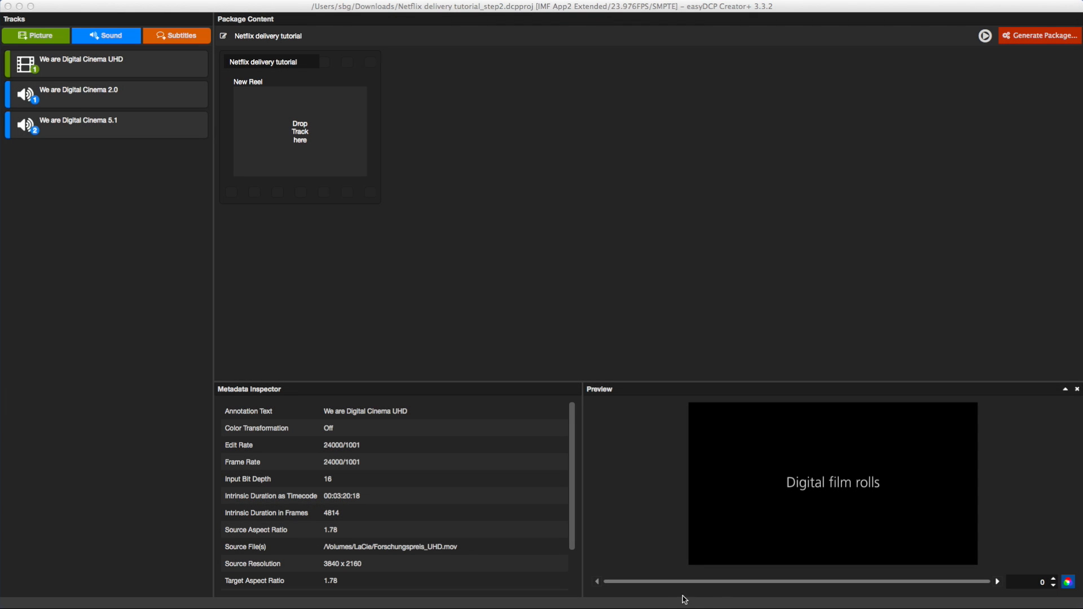
mouse_move(120, 64)
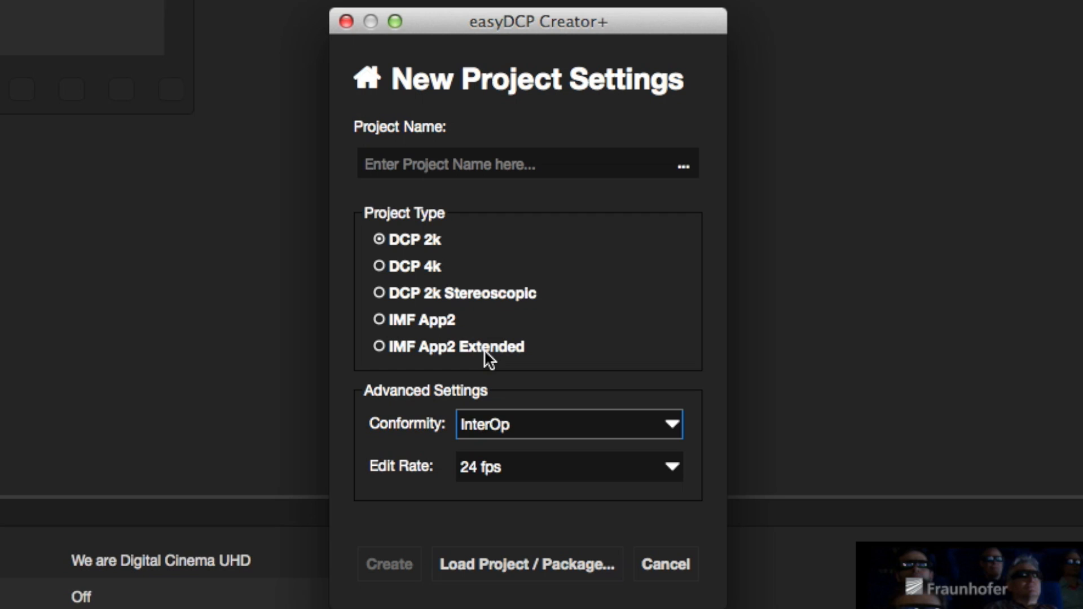
Create an IMF App2 Extended project named 'Netflix delivery tutorial' at 23.98 fps
left_click(378, 345)
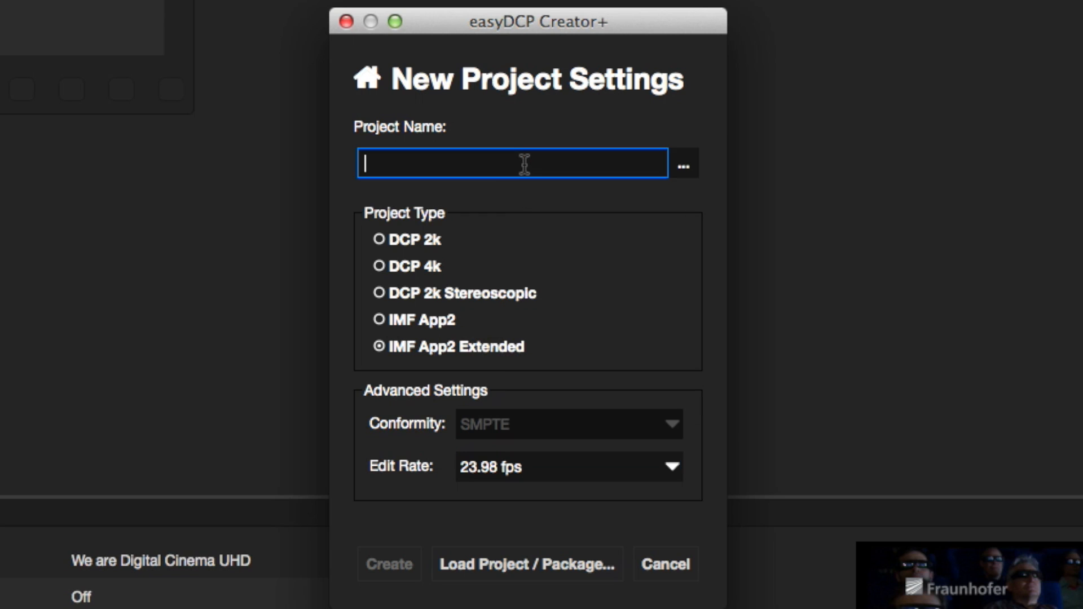
type("Netflix delivery tutorial")
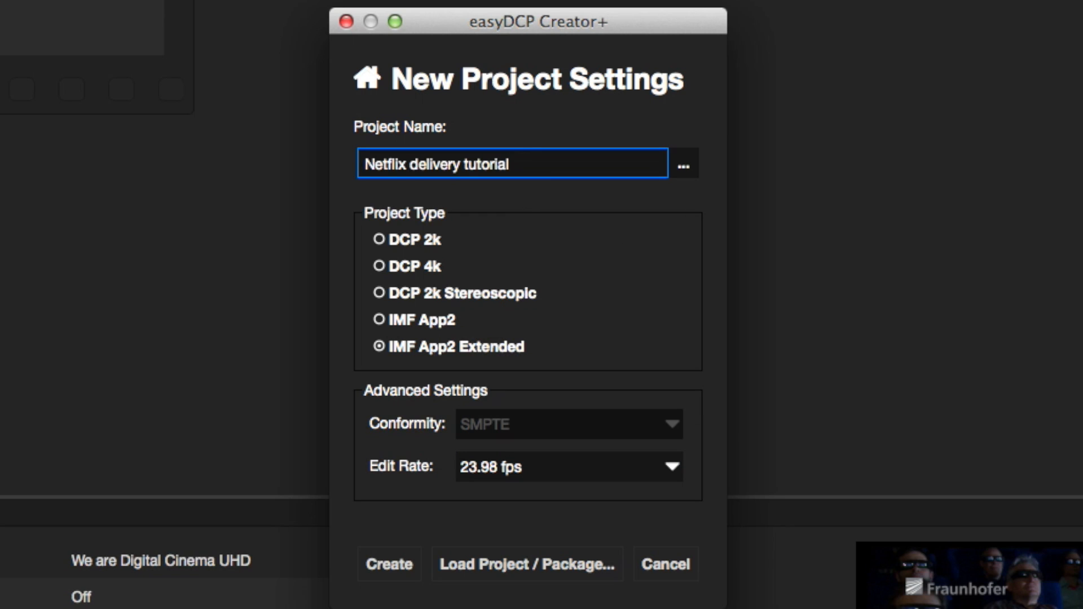
left_click(388, 563)
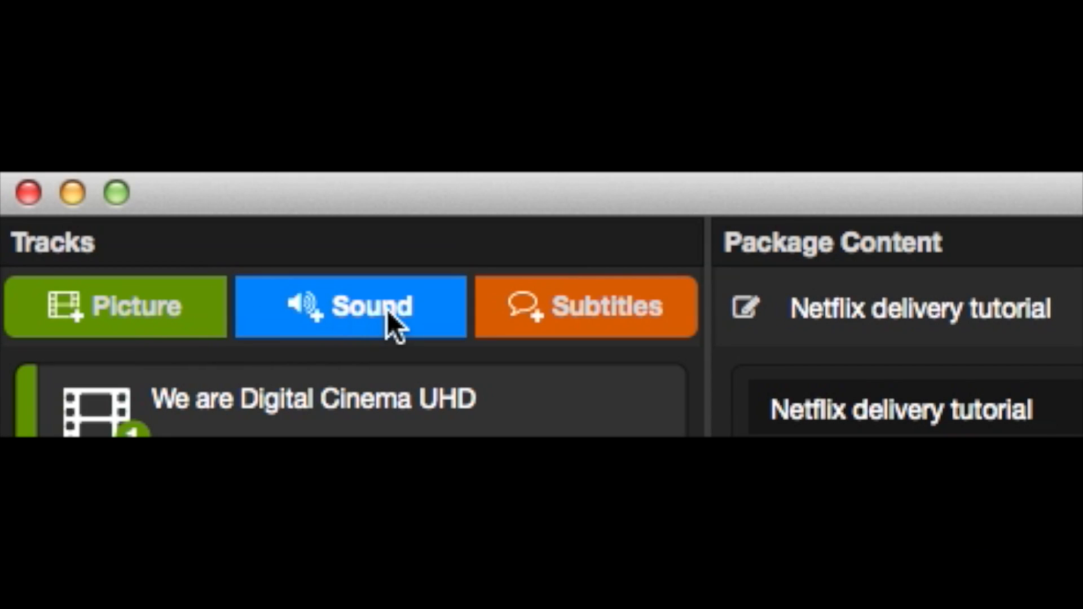
mouse_move(643, 317)
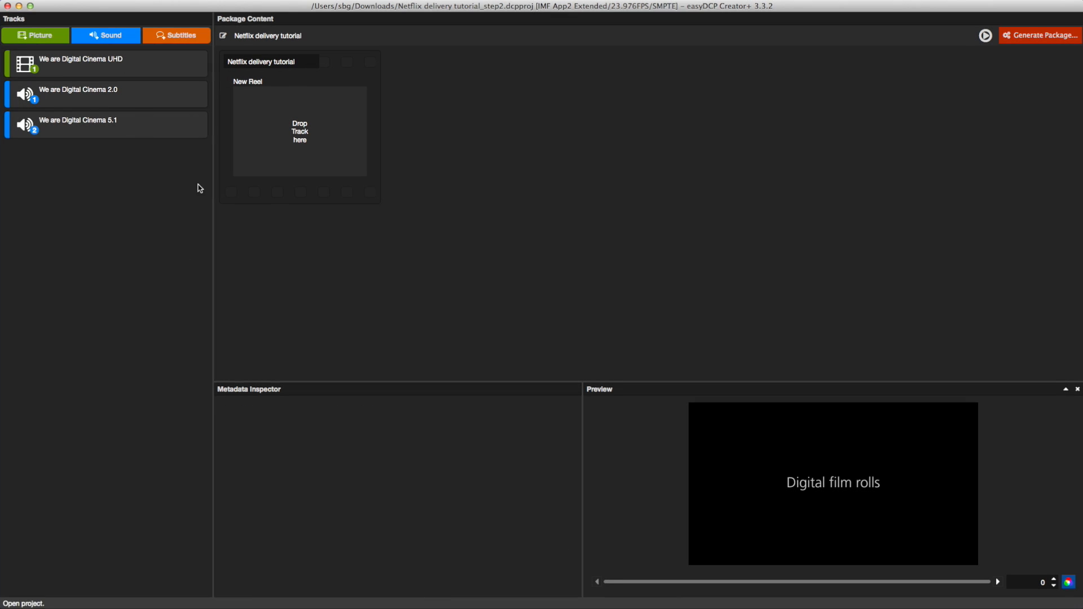
Drop the UHD picture and 2.0 sound into Reel 1, then duplicate the composition and delete the copy
left_click_drag(79, 58, 152, 132)
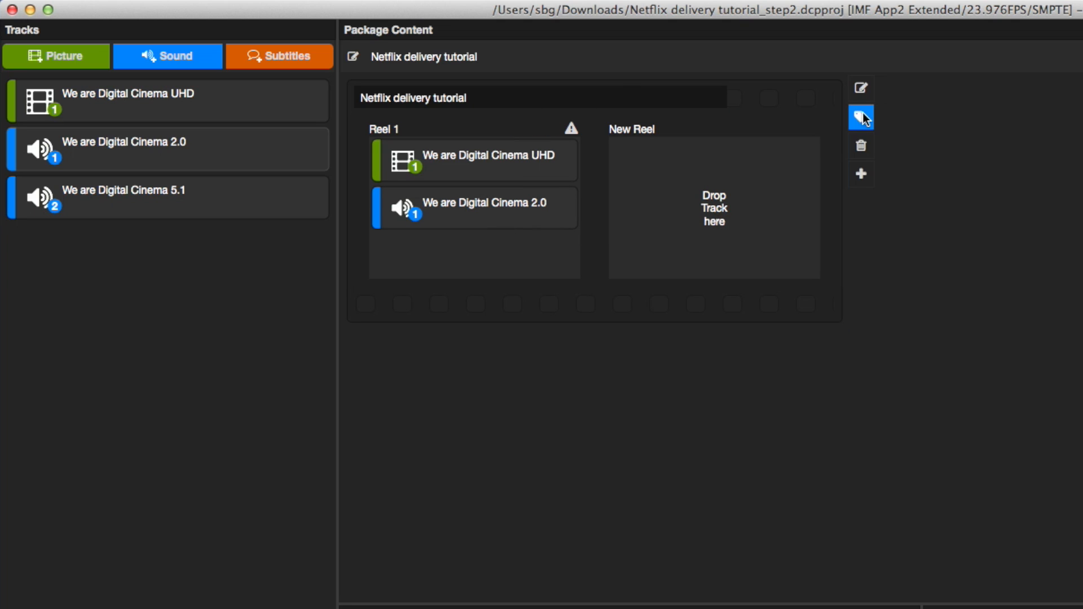
left_click(861, 117)
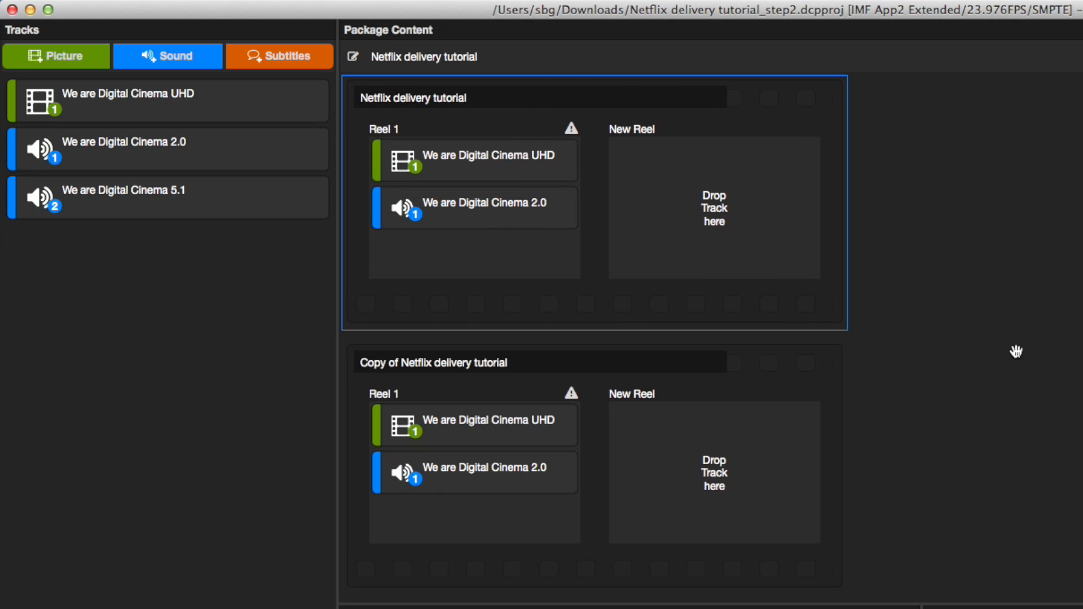
mouse_move(816, 364)
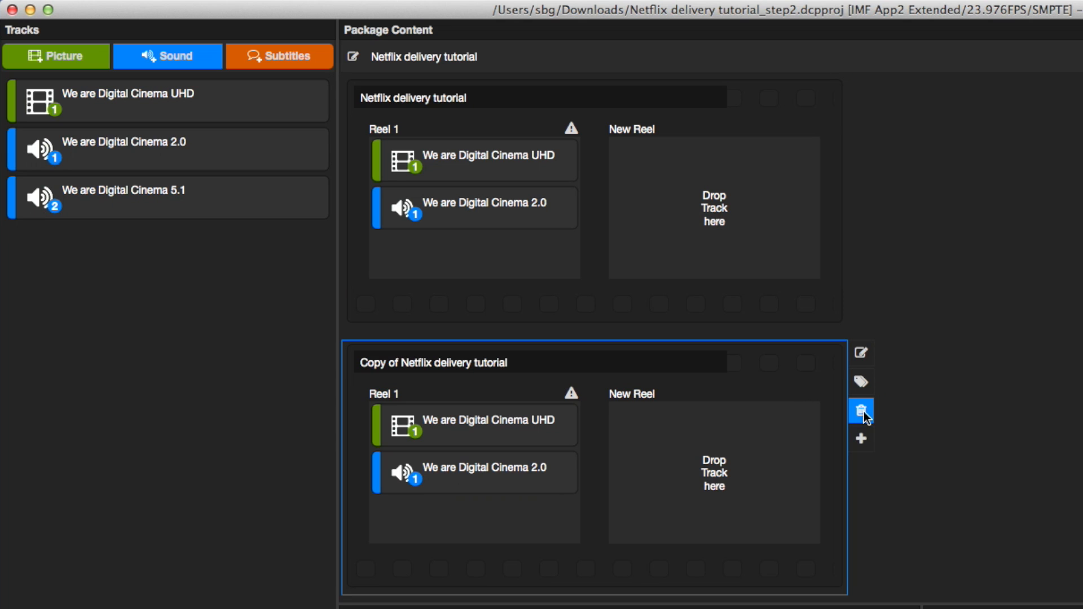
left_click(860, 410)
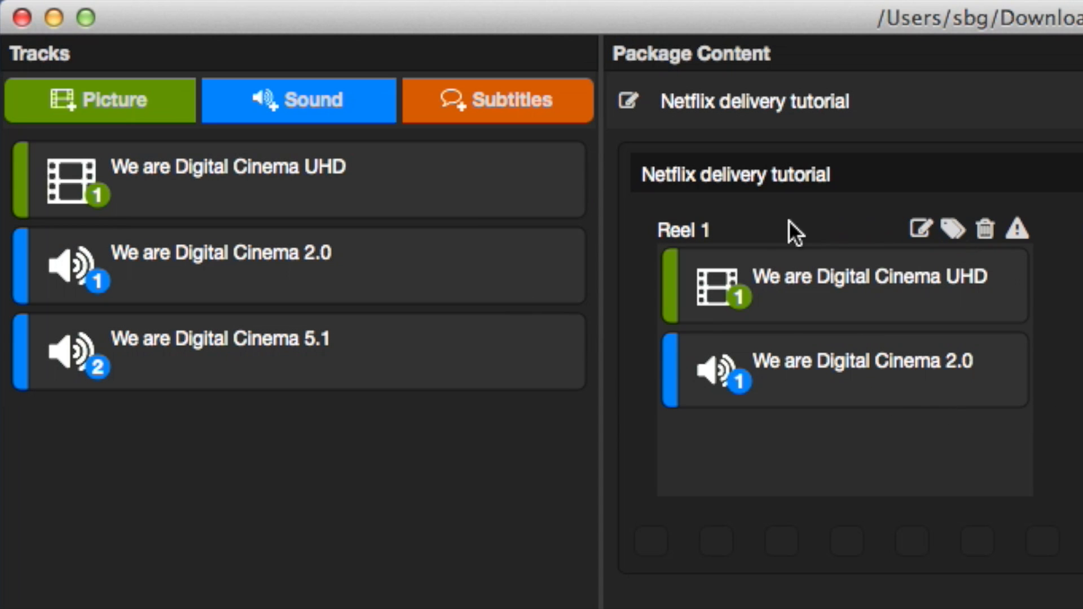
mouse_move(1046, 368)
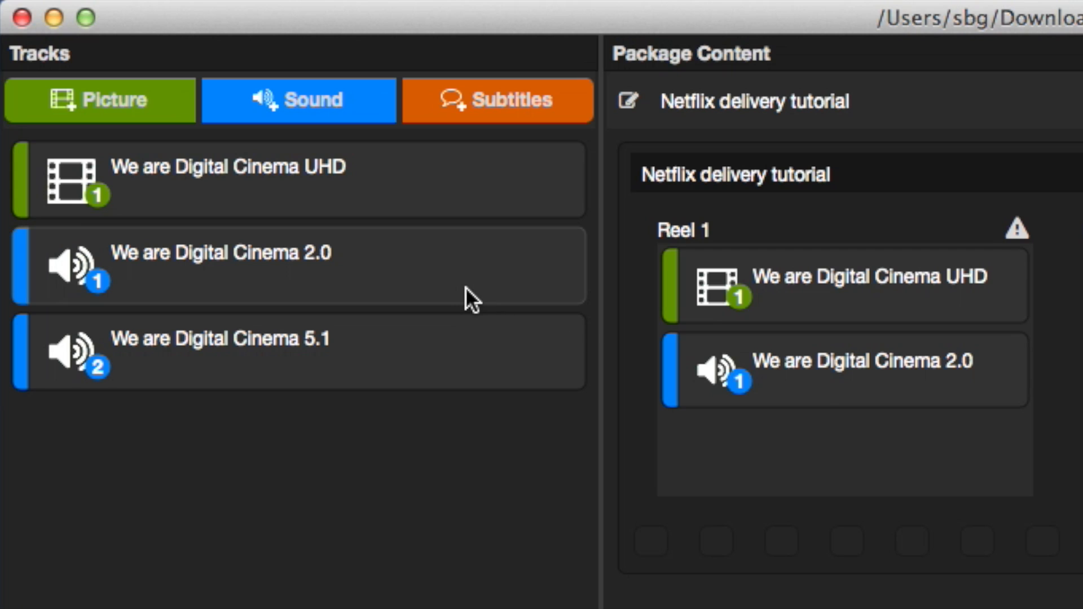
mouse_move(290, 356)
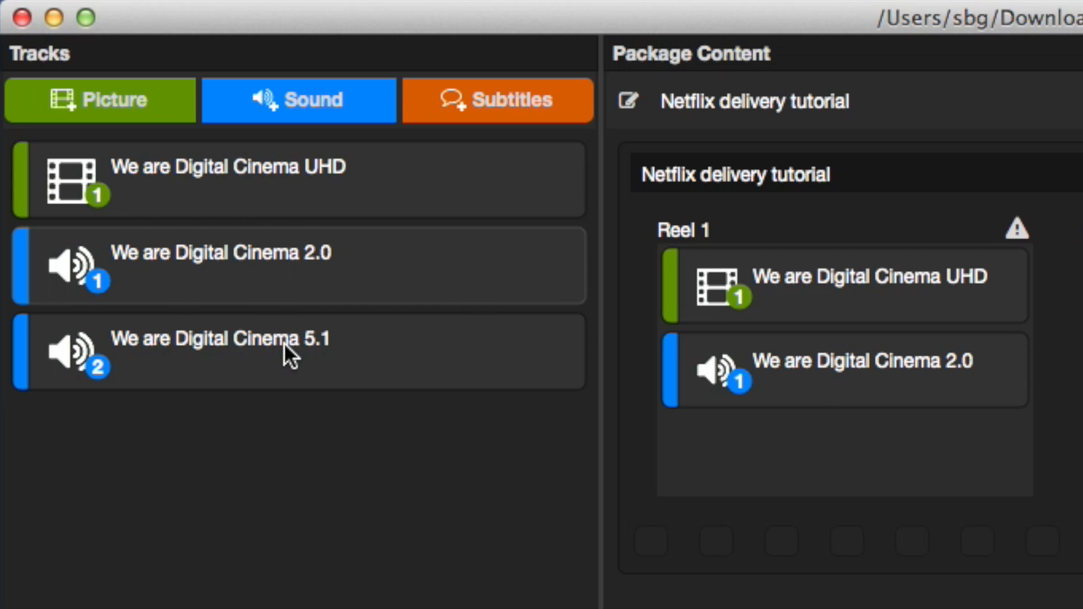
mouse_move(266, 321)
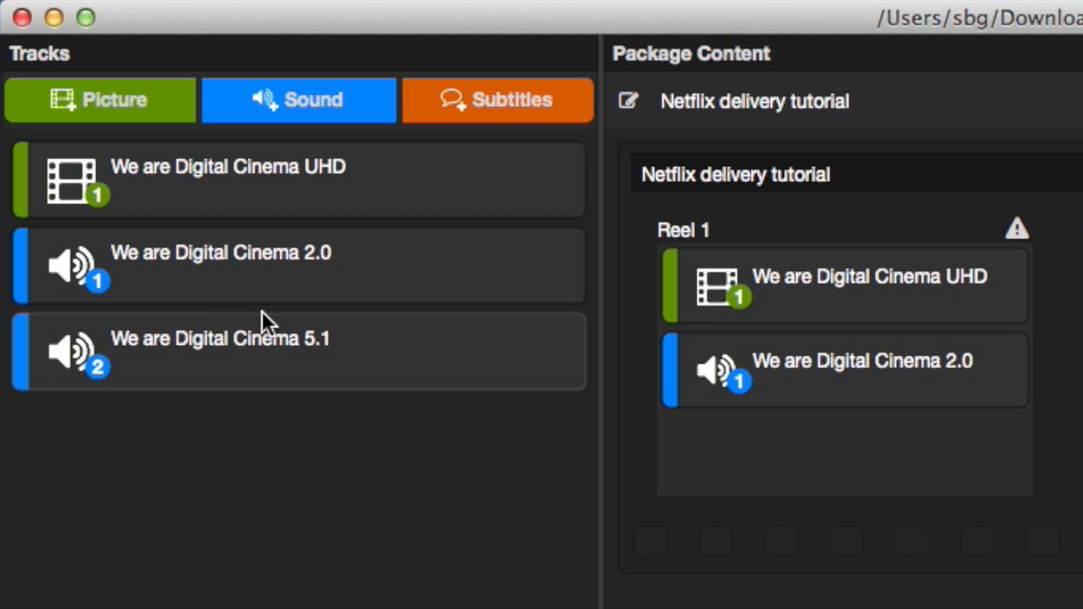
mouse_move(286, 358)
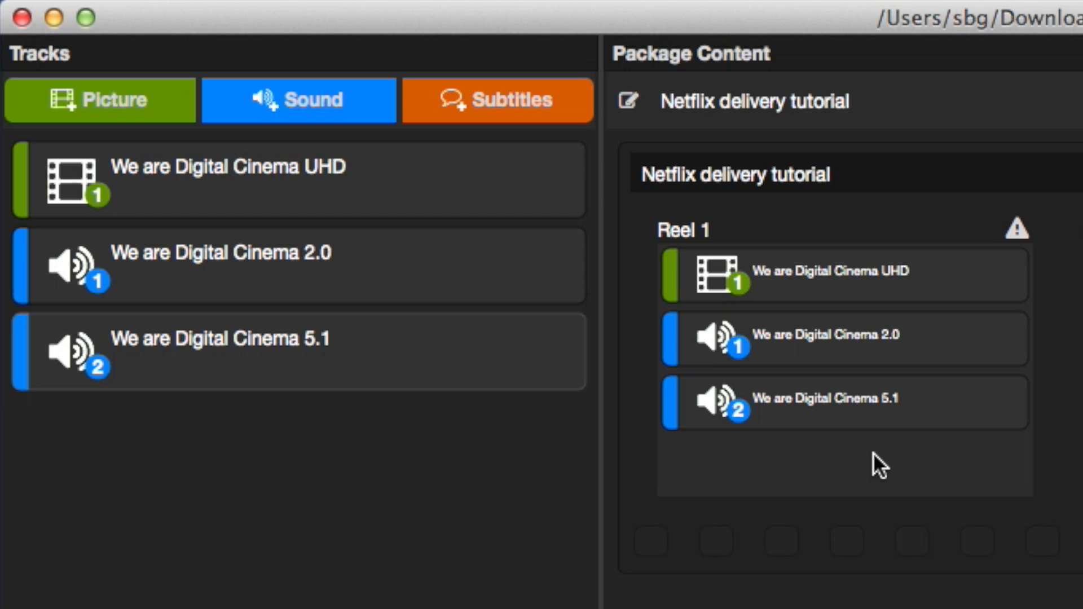
mouse_move(271, 216)
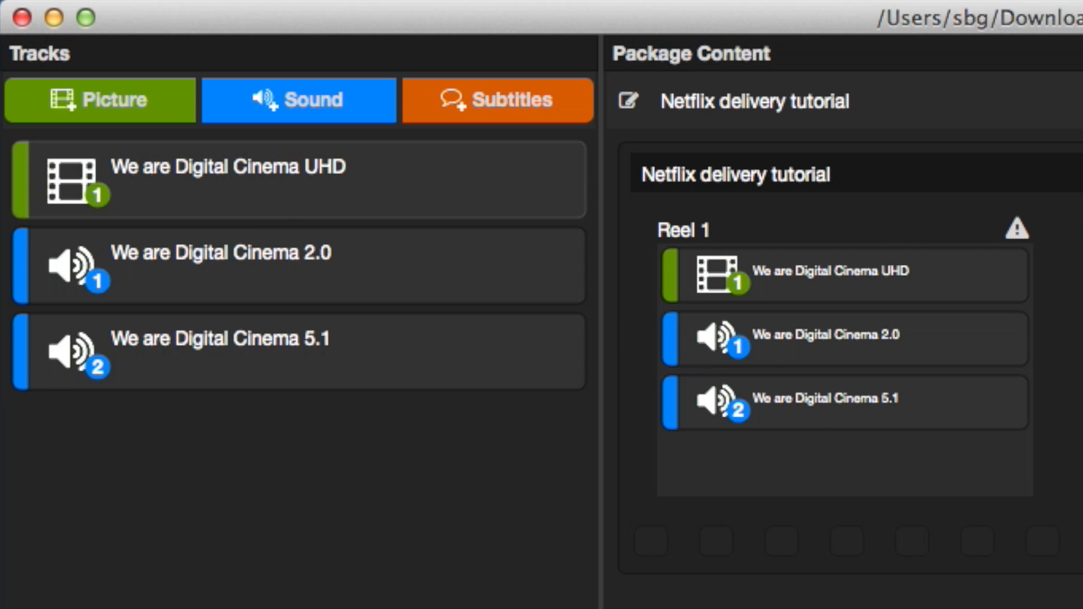
mouse_move(461, 203)
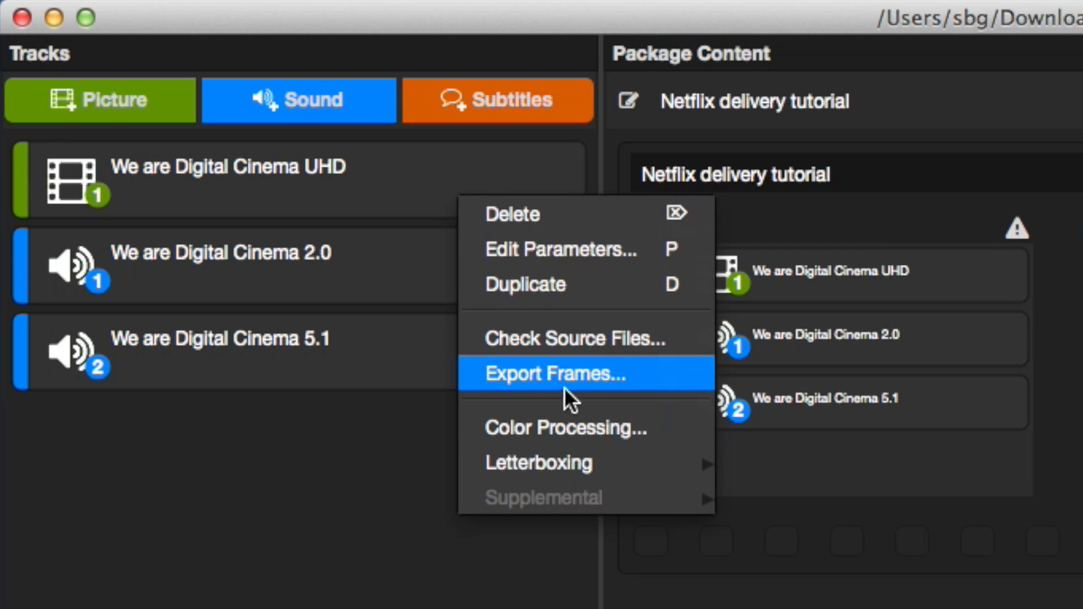
mouse_move(566, 428)
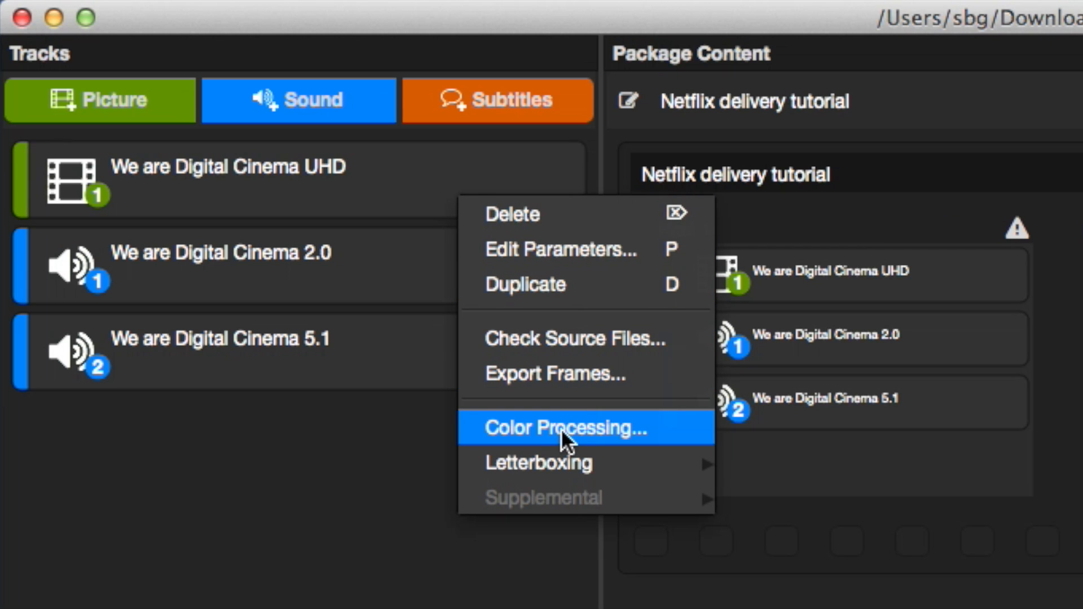
In Color Processing for the UHD picture, enable Color Spaces instead of the 3D LUT and set the Source Color Space
left_click(562, 428)
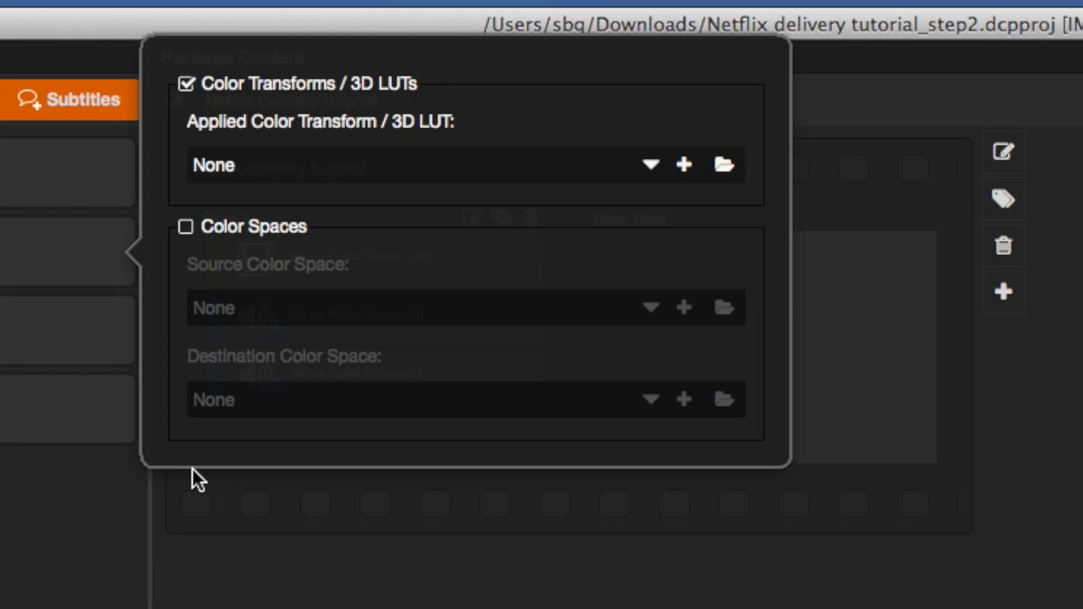
mouse_move(291, 238)
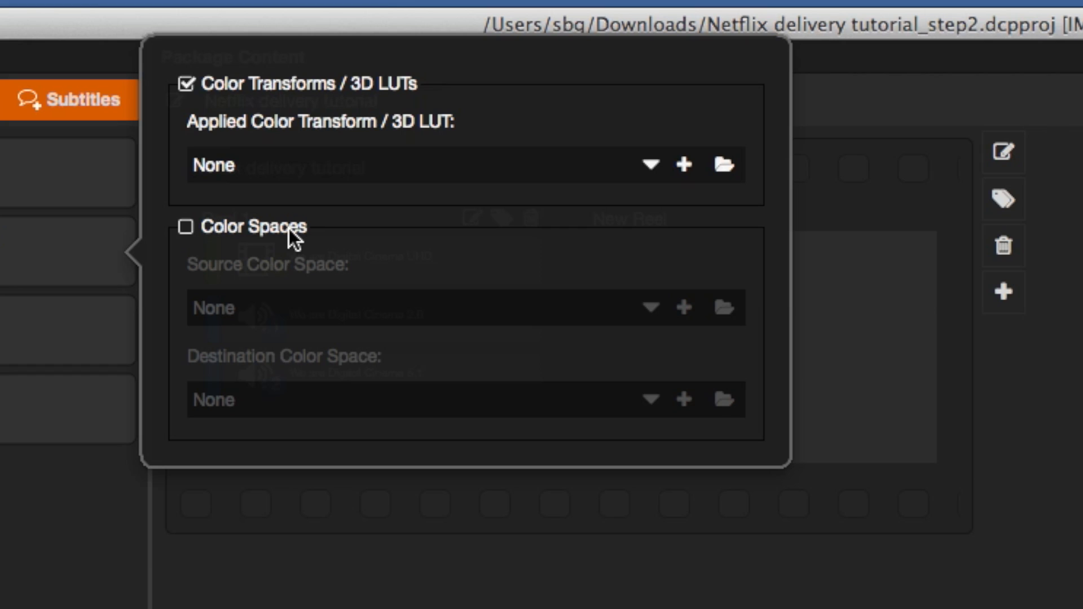
left_click(187, 226)
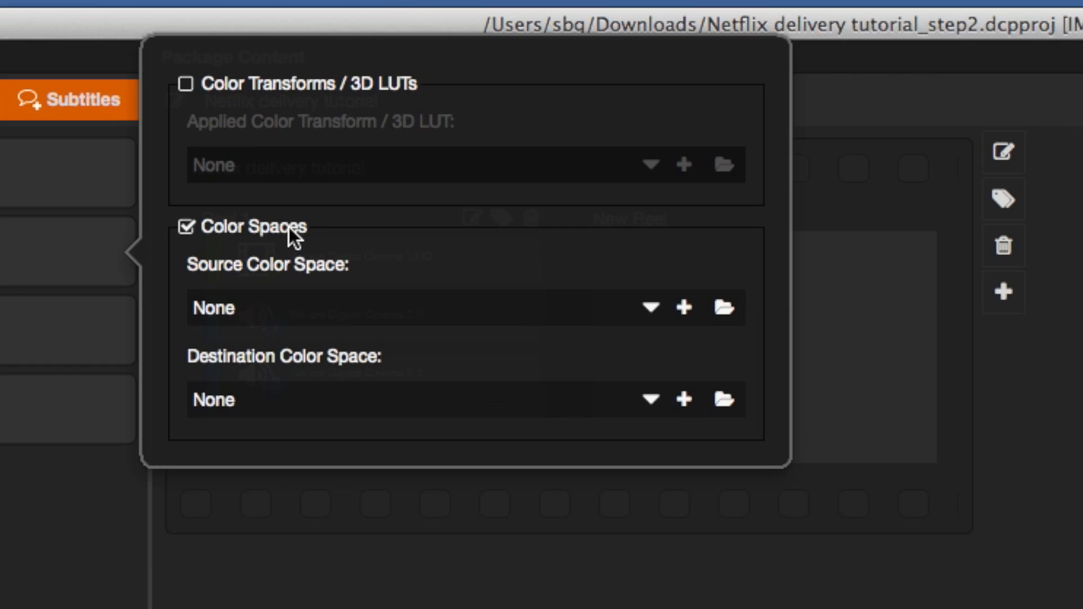
left_click(649, 308)
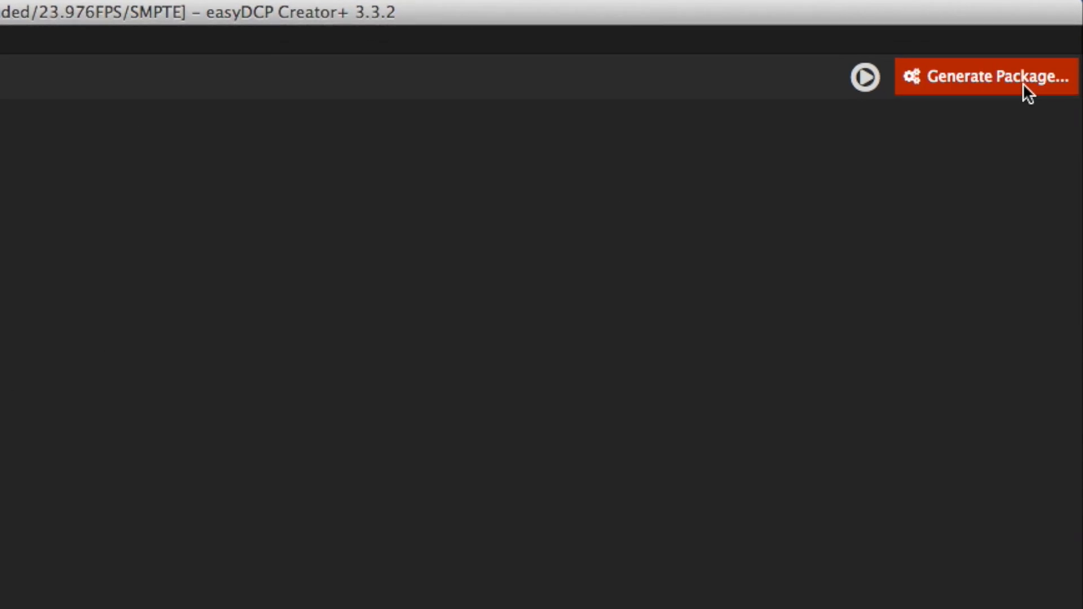
Show the Generate Package options with the Netflix delivery tutorial output folder and 800 Mbit/sec bitrate
left_click(985, 76)
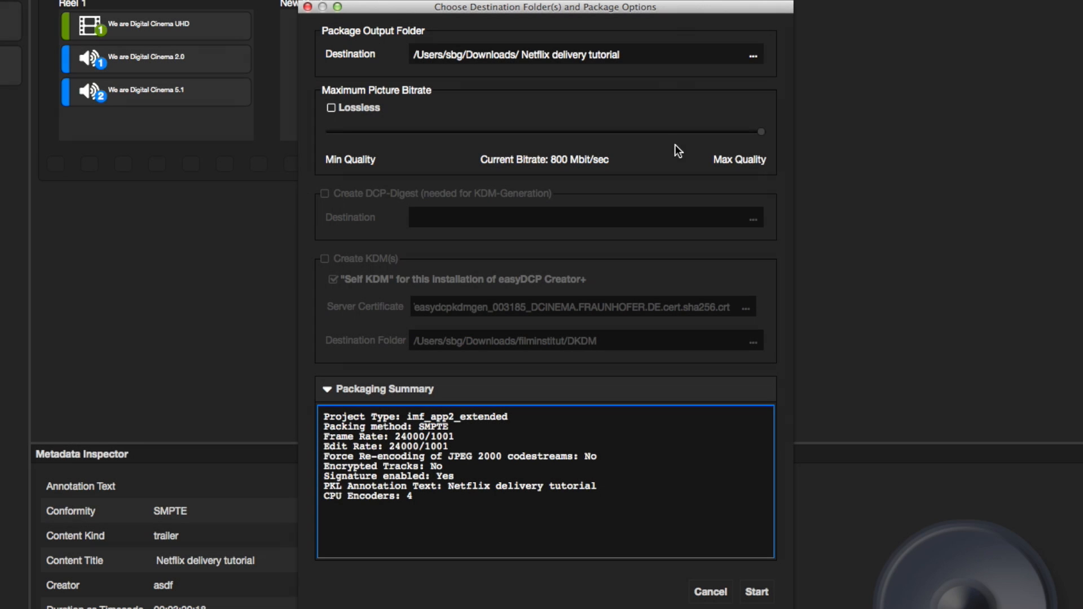
mouse_move(753, 135)
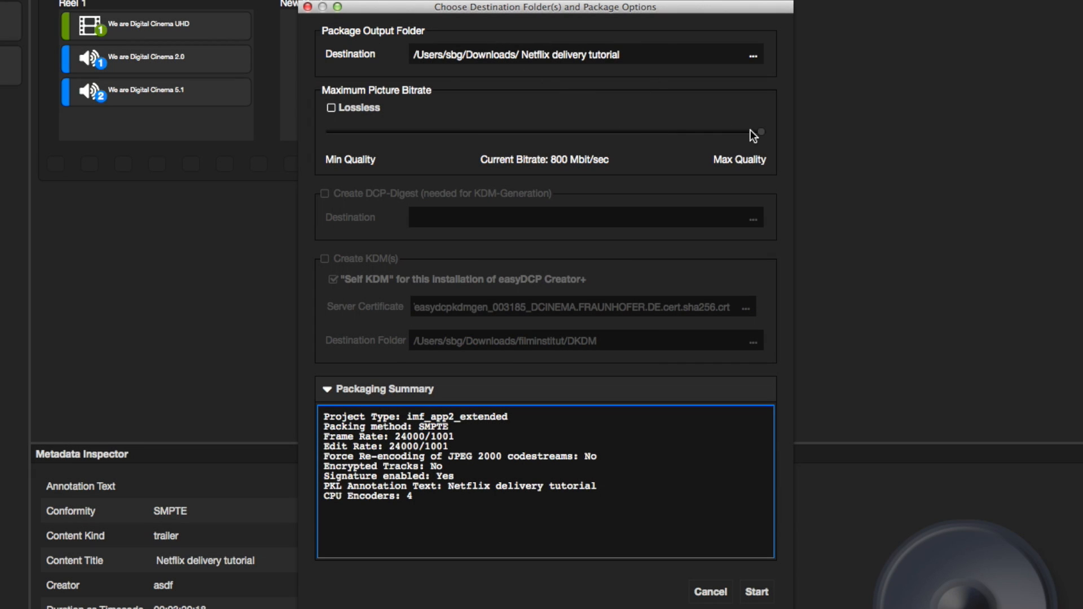